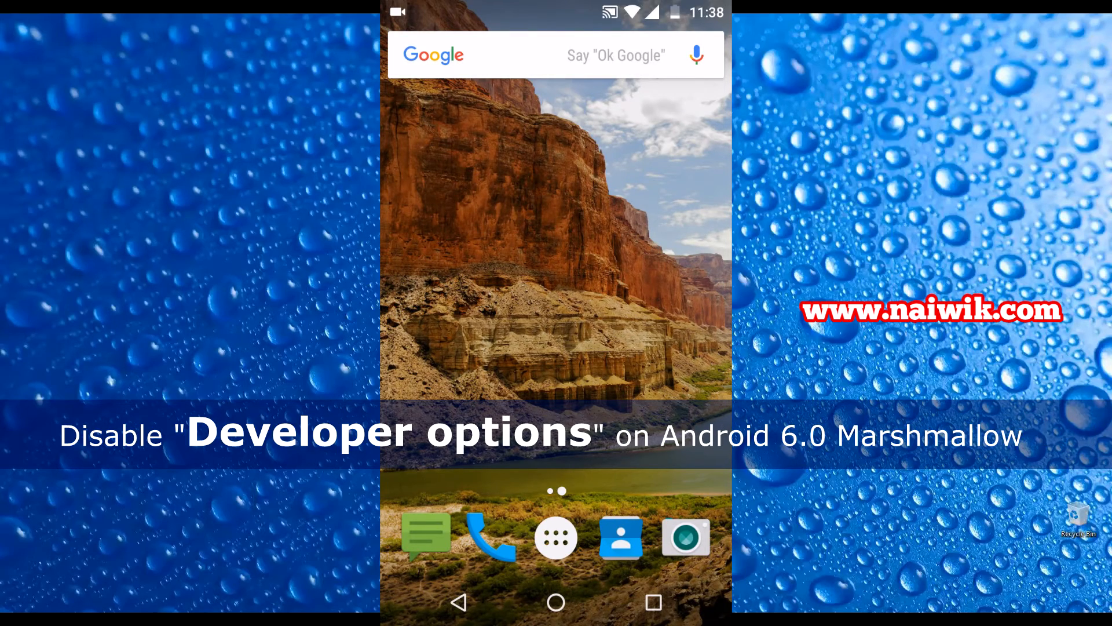
# Step: Launch Settings from the app drawer and scroll to the System section showing Developer options
pyautogui.click(555, 537)
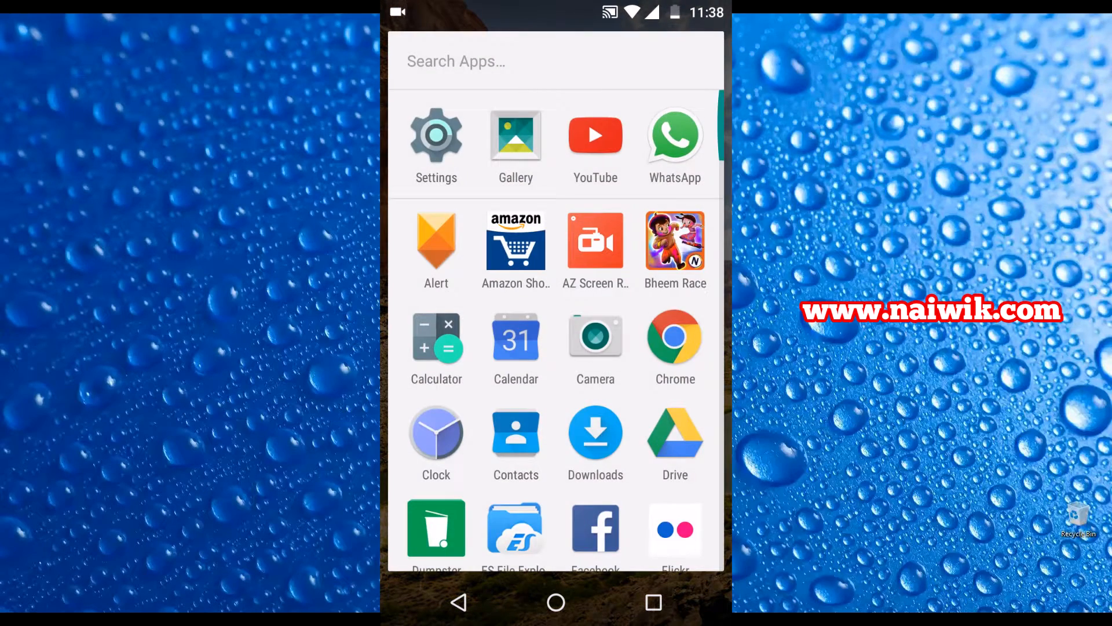
pyautogui.click(435, 135)
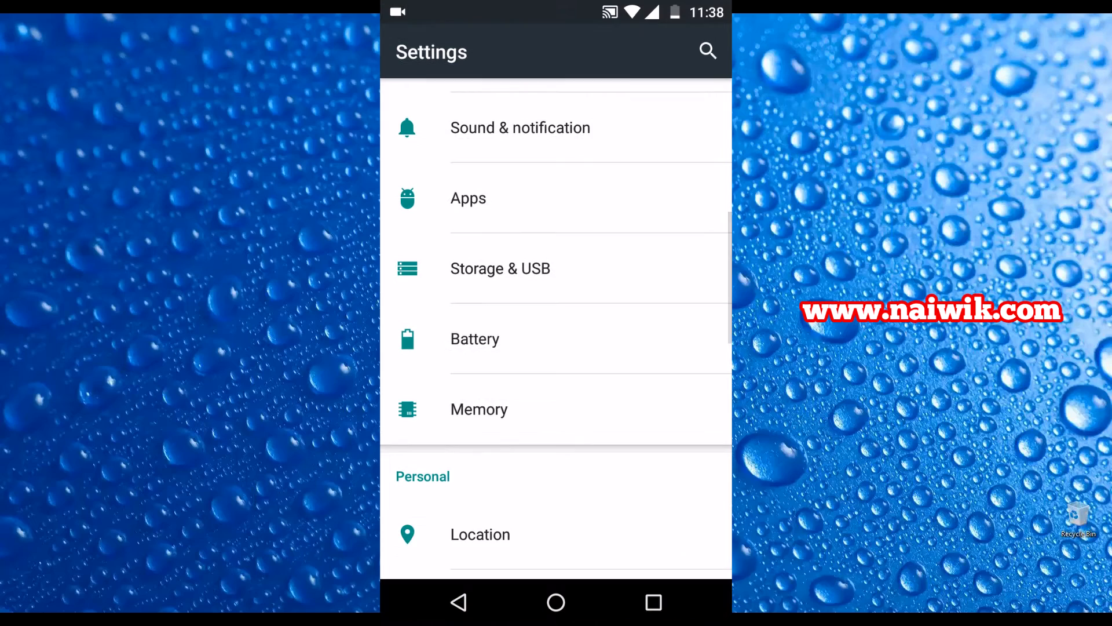
pyautogui.scroll(-3)
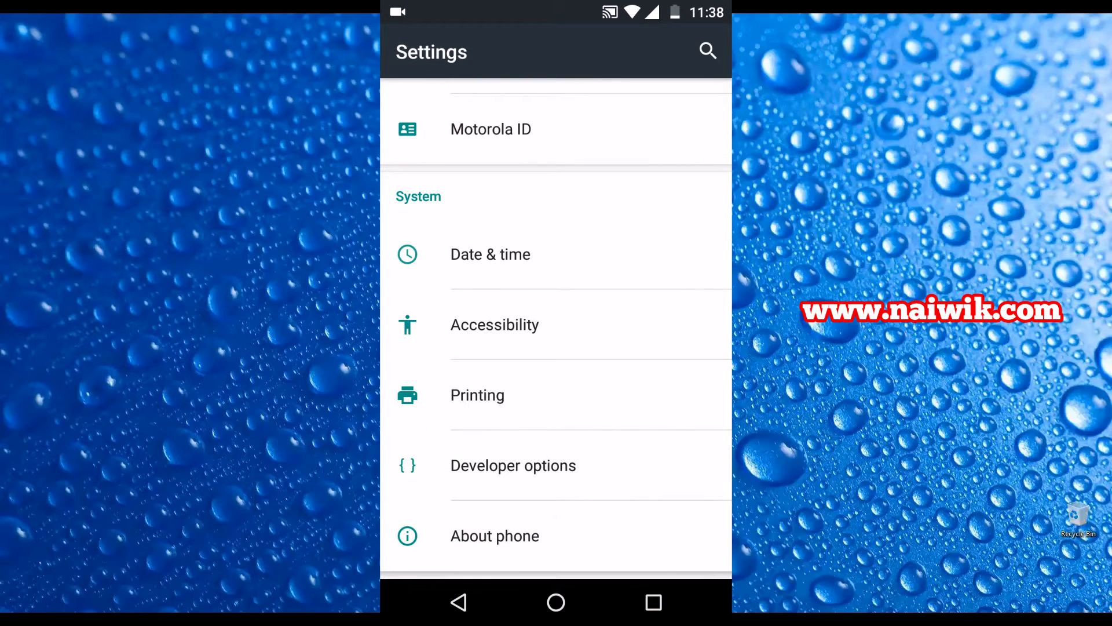
pyautogui.click(495, 535)
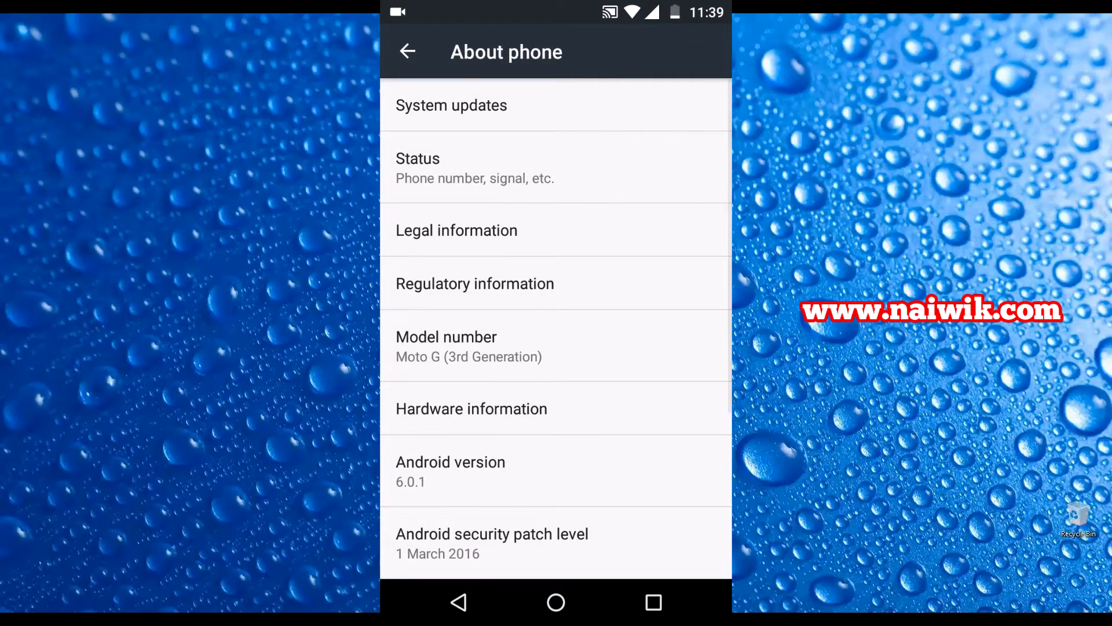
pyautogui.scroll(-3)
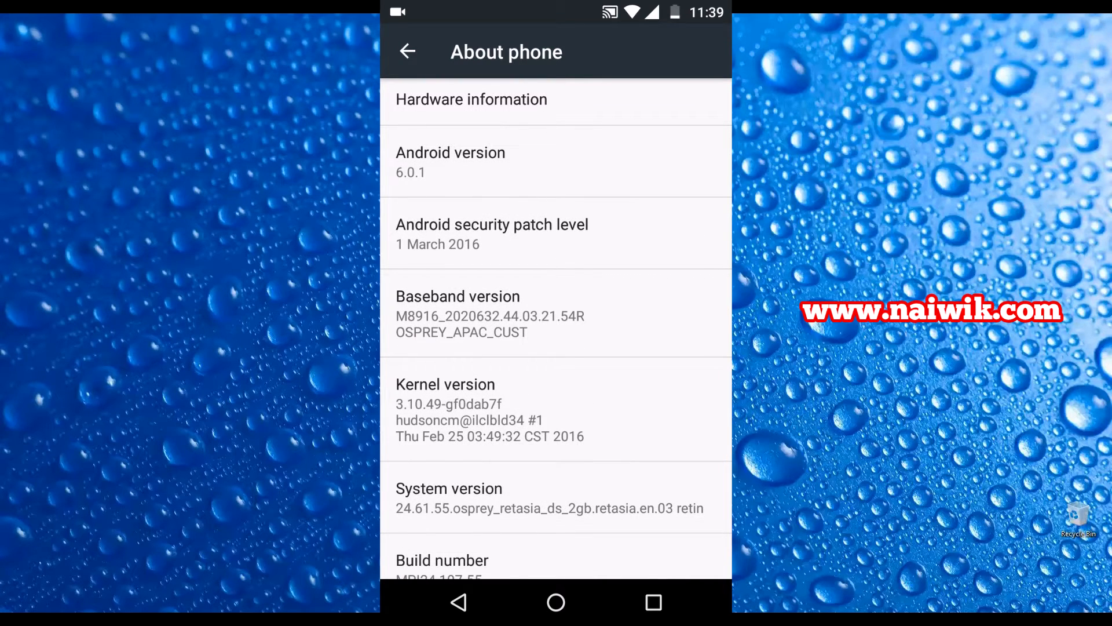
pyautogui.click(406, 52)
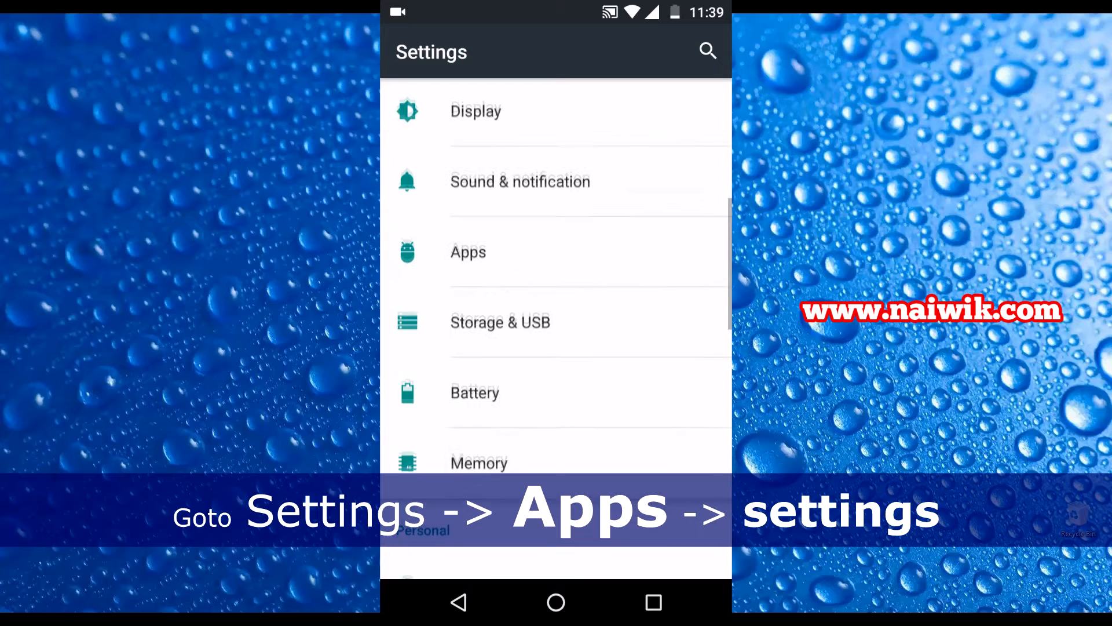
# Step: Go into Apps and scroll the installed list down to the Settings entry
pyautogui.scroll(3)
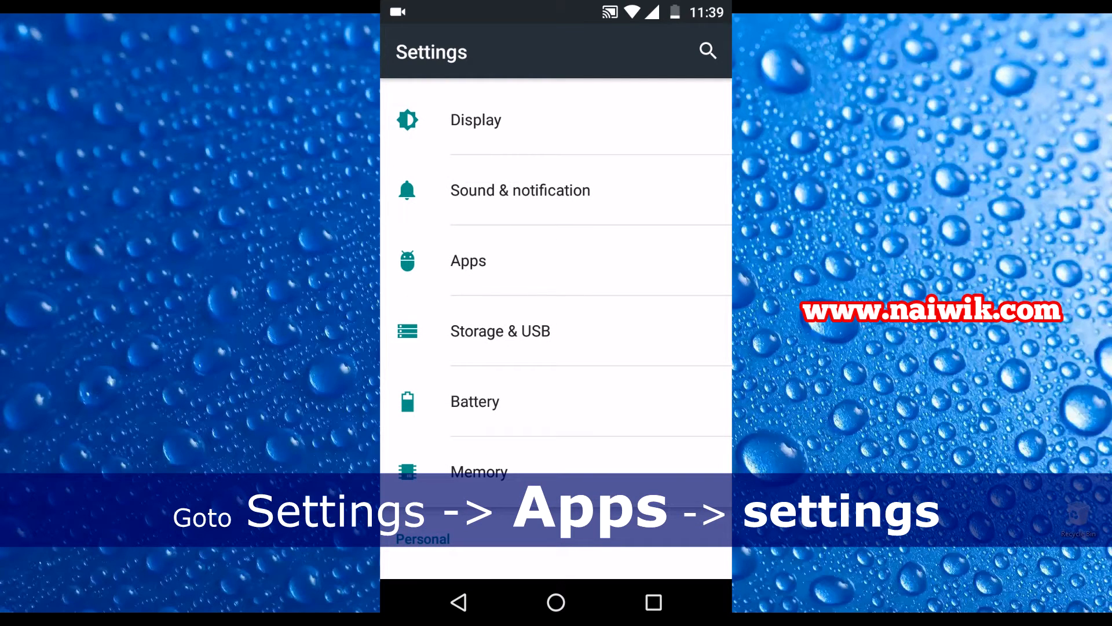
pyautogui.click(467, 260)
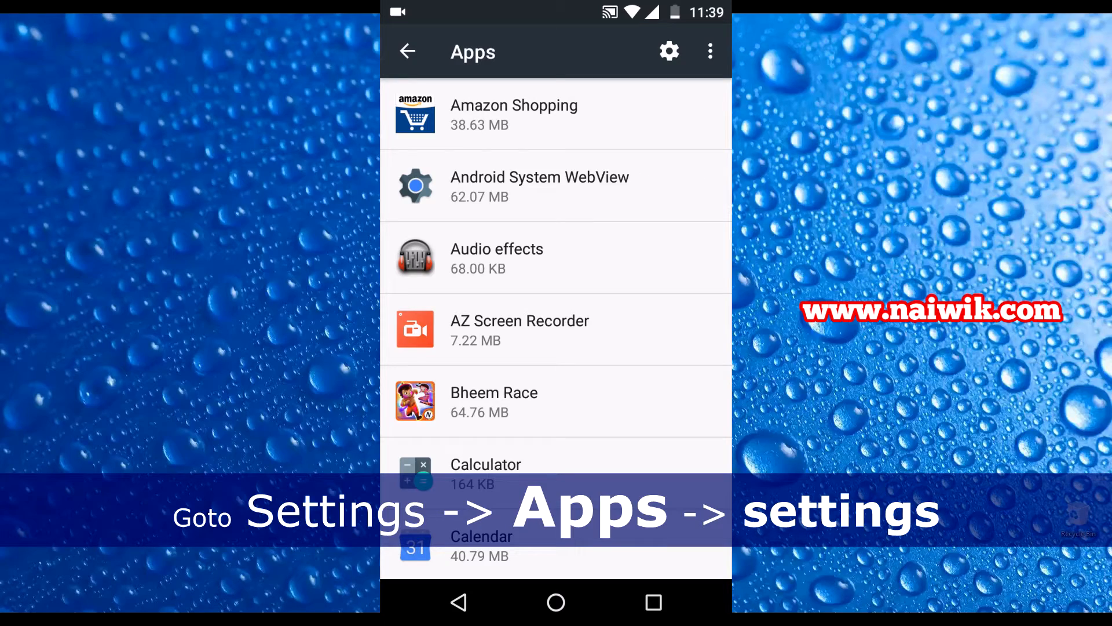
pyautogui.scroll(-3)
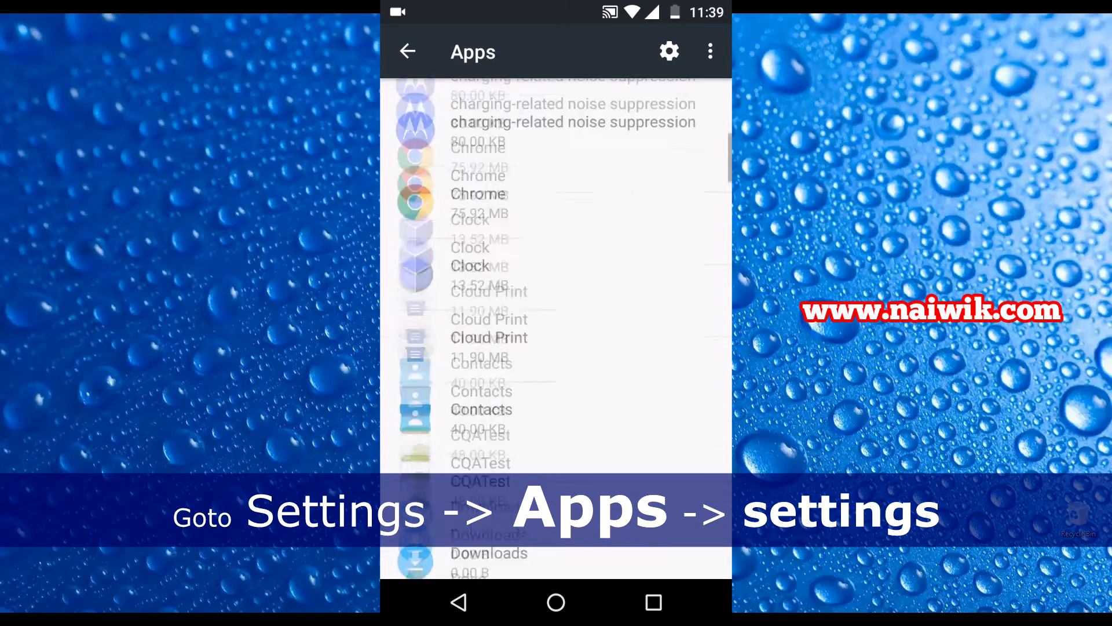
pyautogui.scroll(-3)
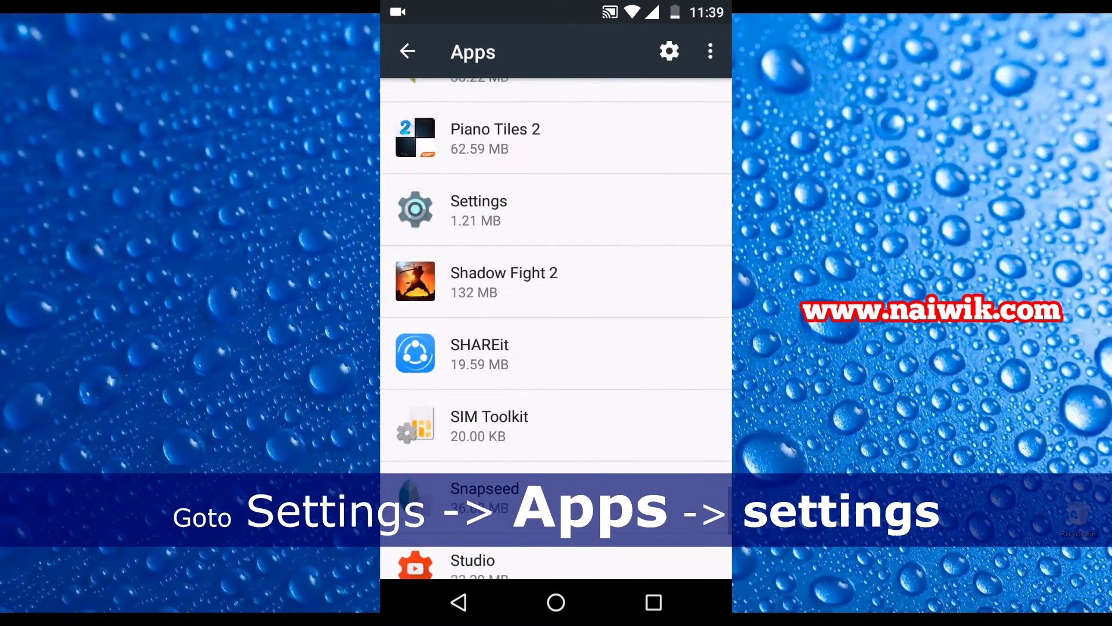
# Step: Clear the Settings app's stored data from its app details, closing Settings
pyautogui.click(555, 210)
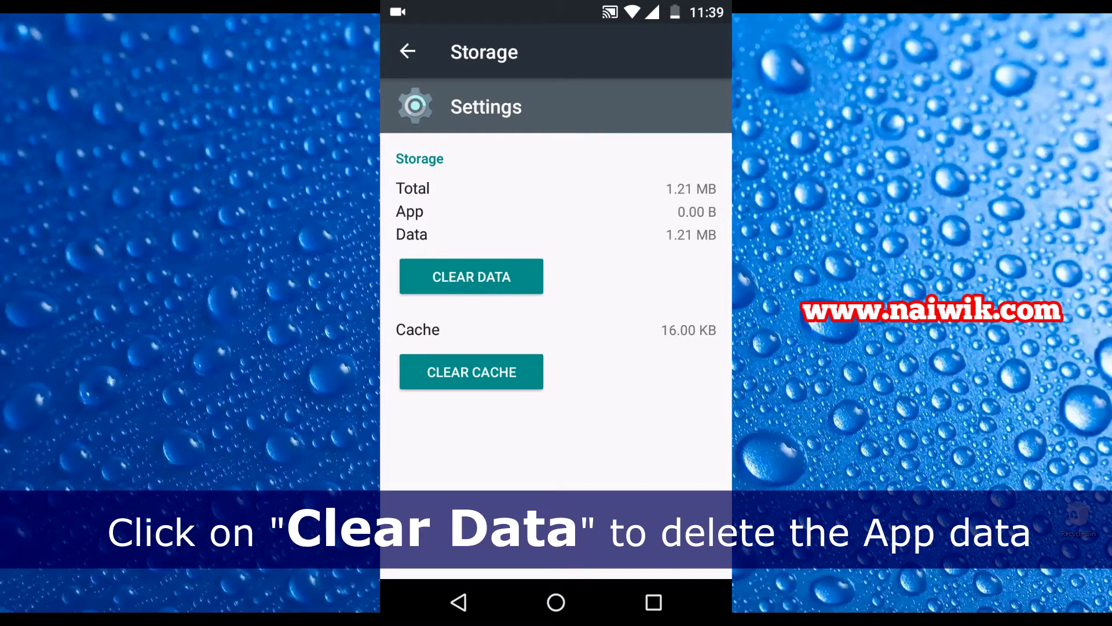
pyautogui.click(471, 275)
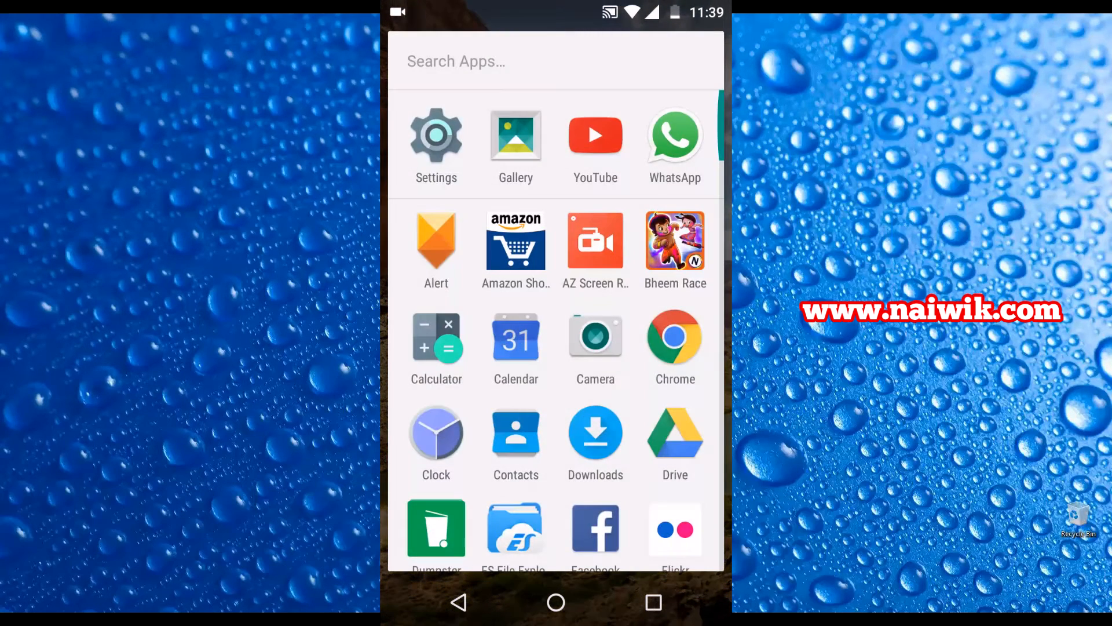
# Step: Relaunch Settings and scroll to the System section, where Developer options is gone
pyautogui.click(435, 134)
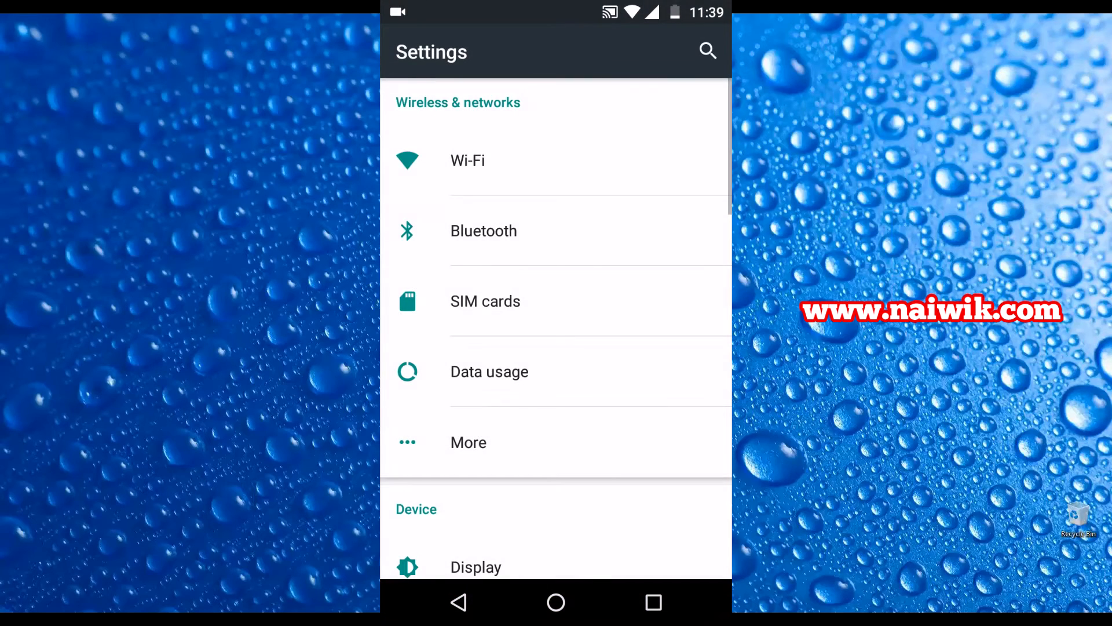
pyautogui.scroll(-3)
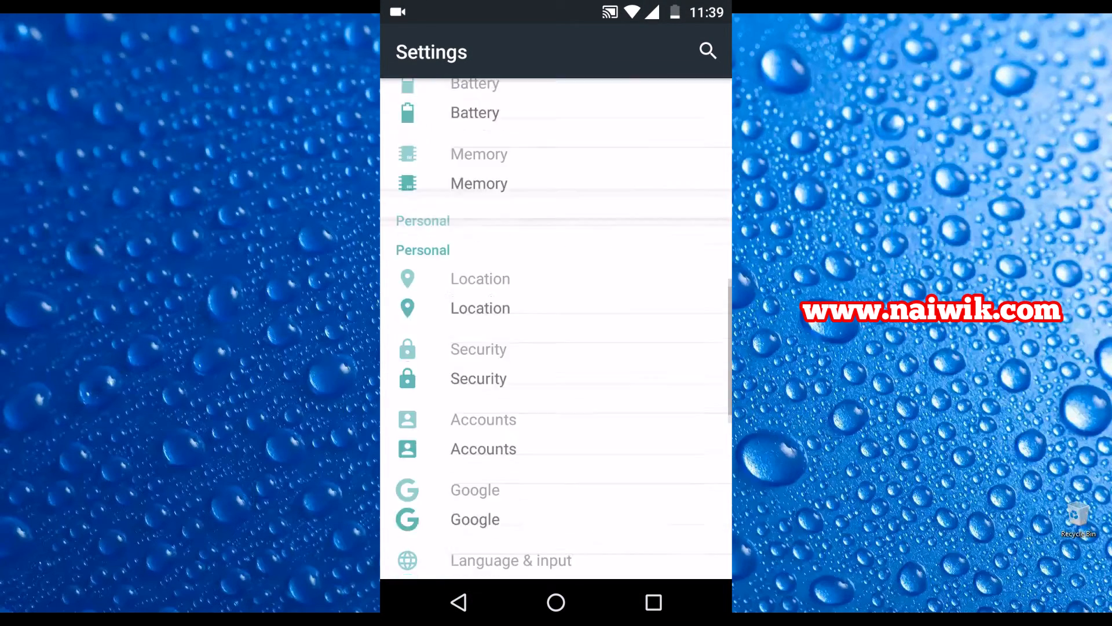
pyautogui.scroll(-3)
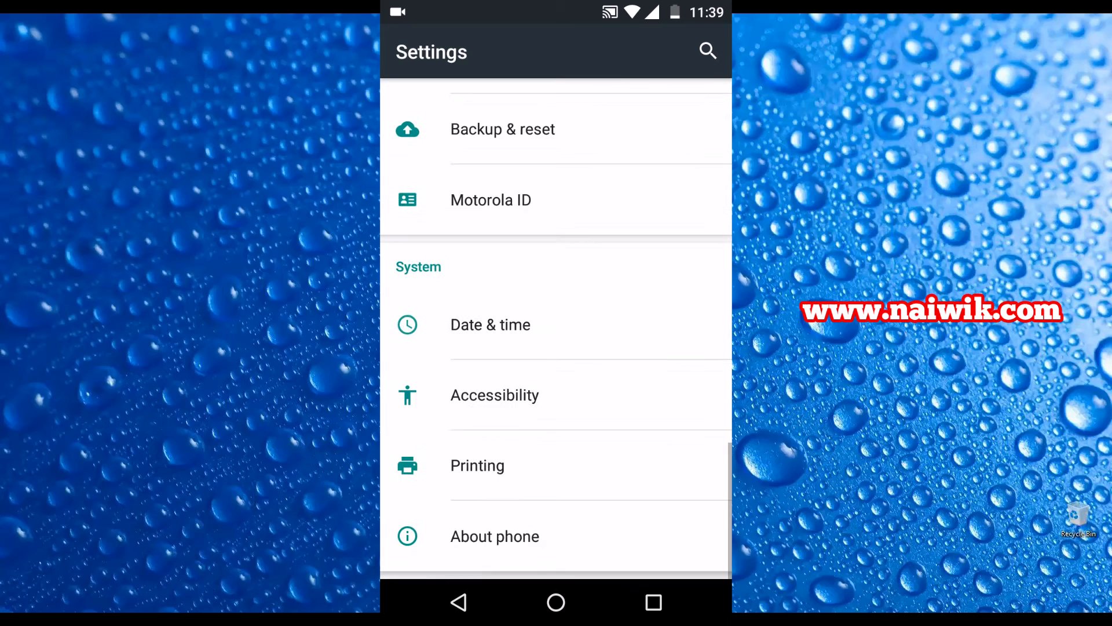